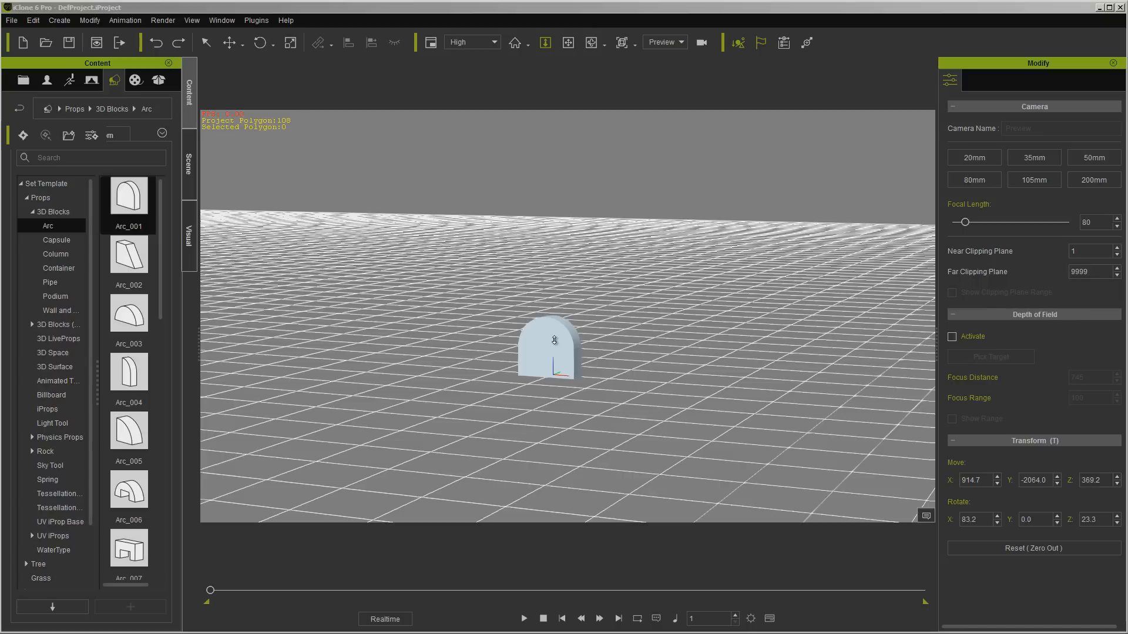
Step: Select the Arc_001 prop in the viewport to bring up its Prop settings
left_click(545, 349)
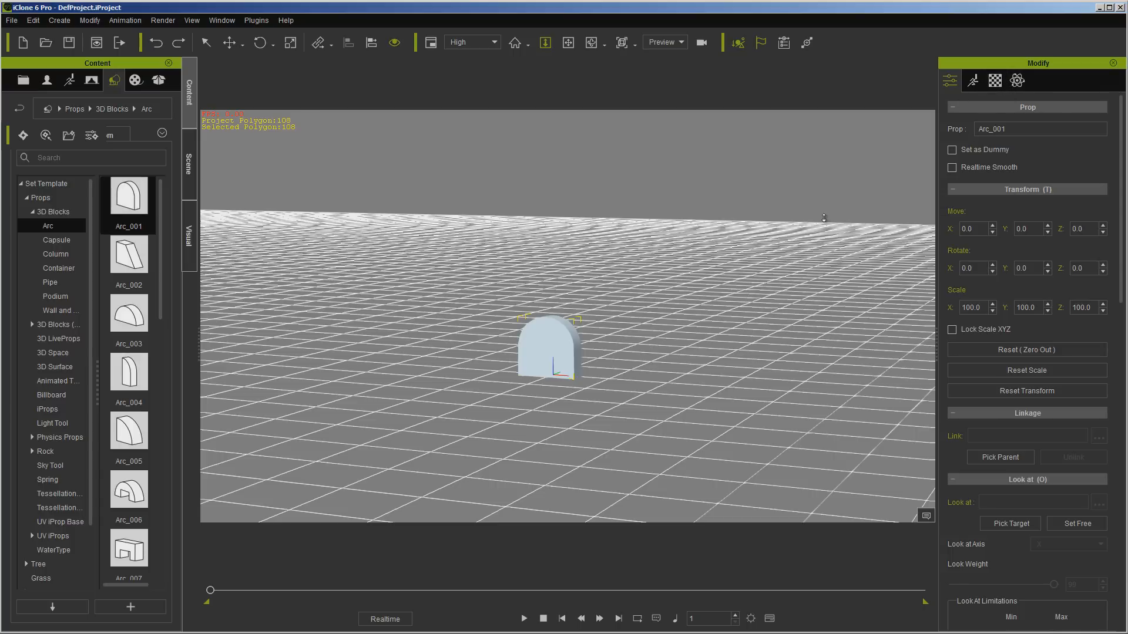
mouse_move(410, 170)
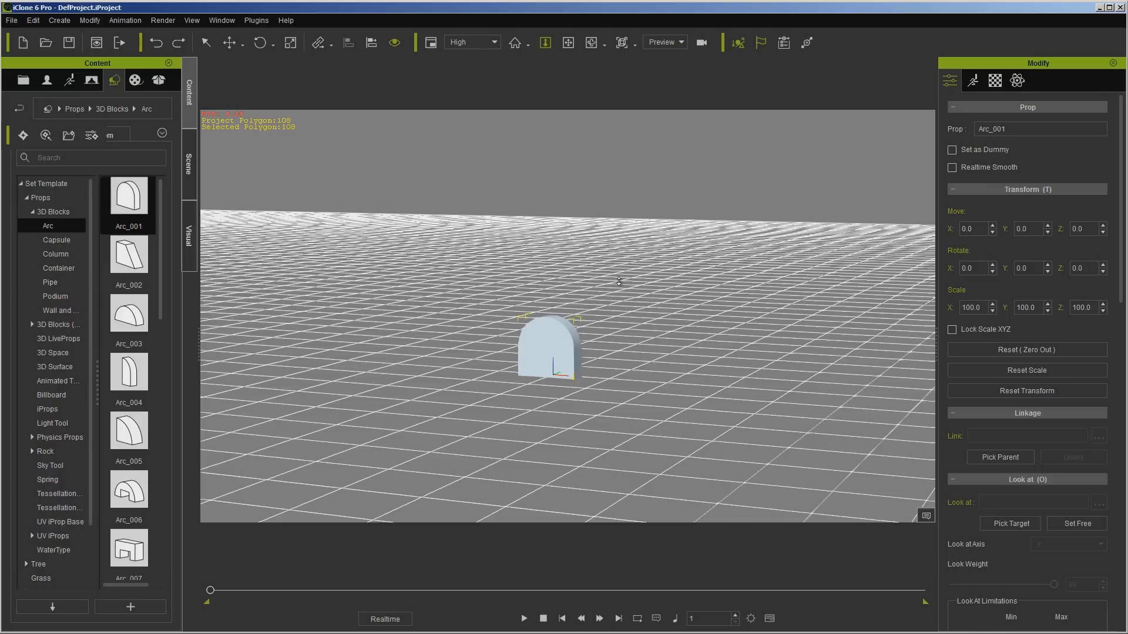
mouse_move(451, 258)
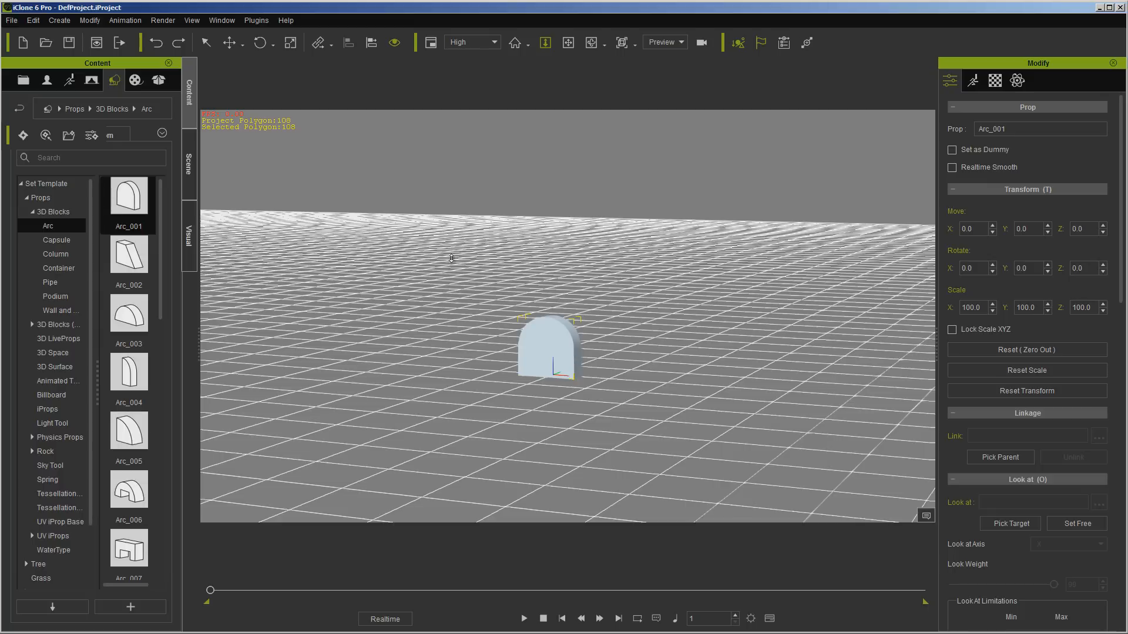
Step: Show the rotate gizmo on Arc_001, then switch to the scale gizmo
left_click(260, 42)
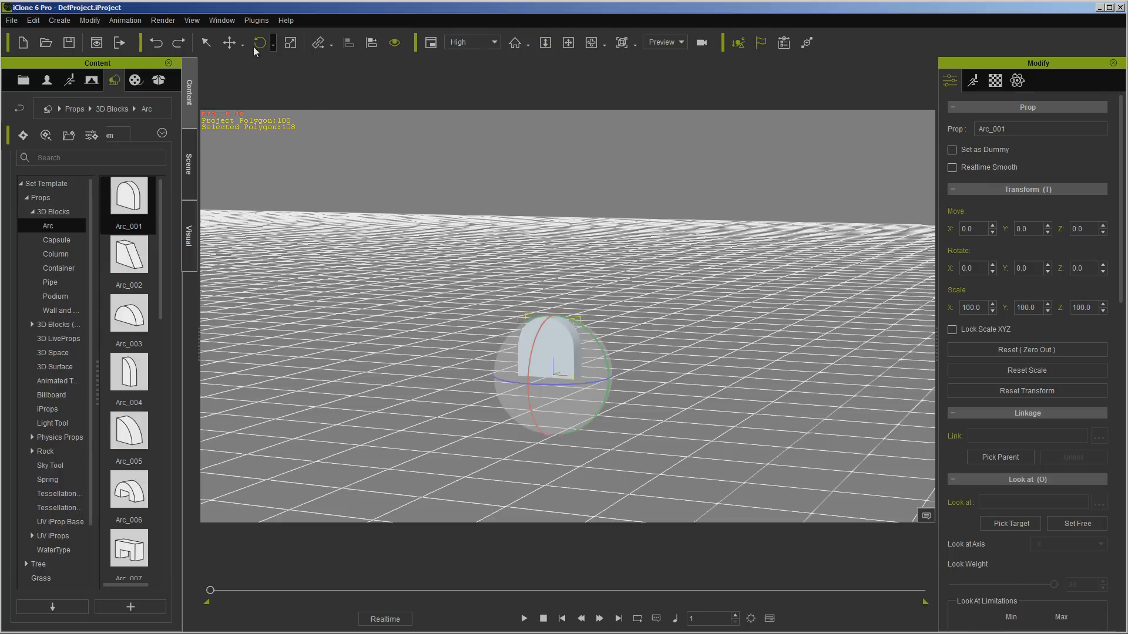
left_click(232, 42)
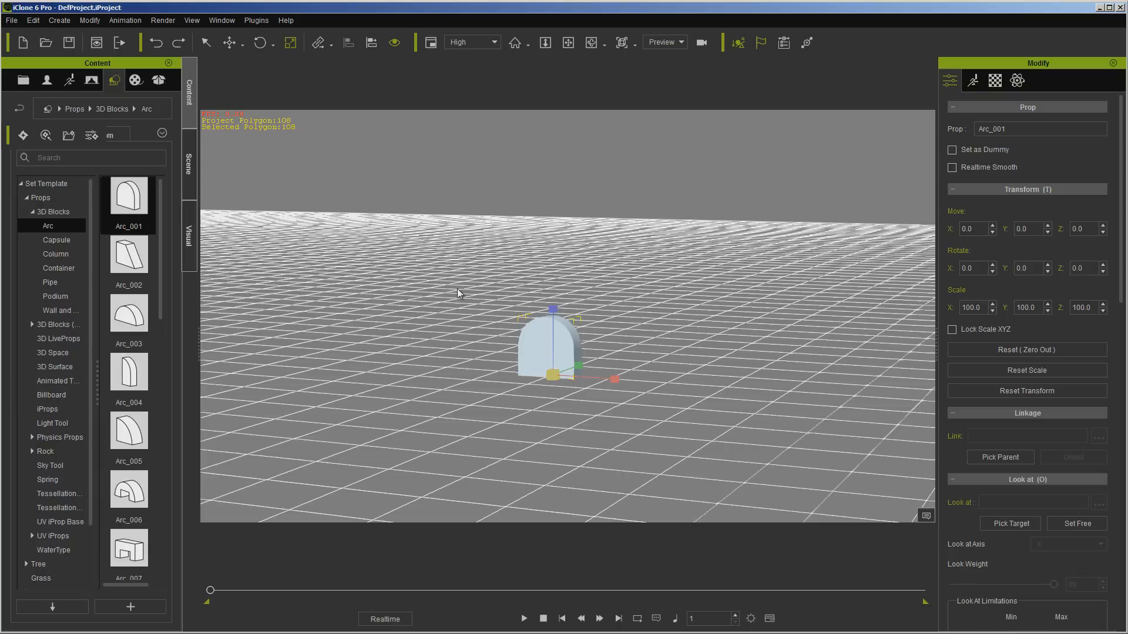
mouse_move(445, 300)
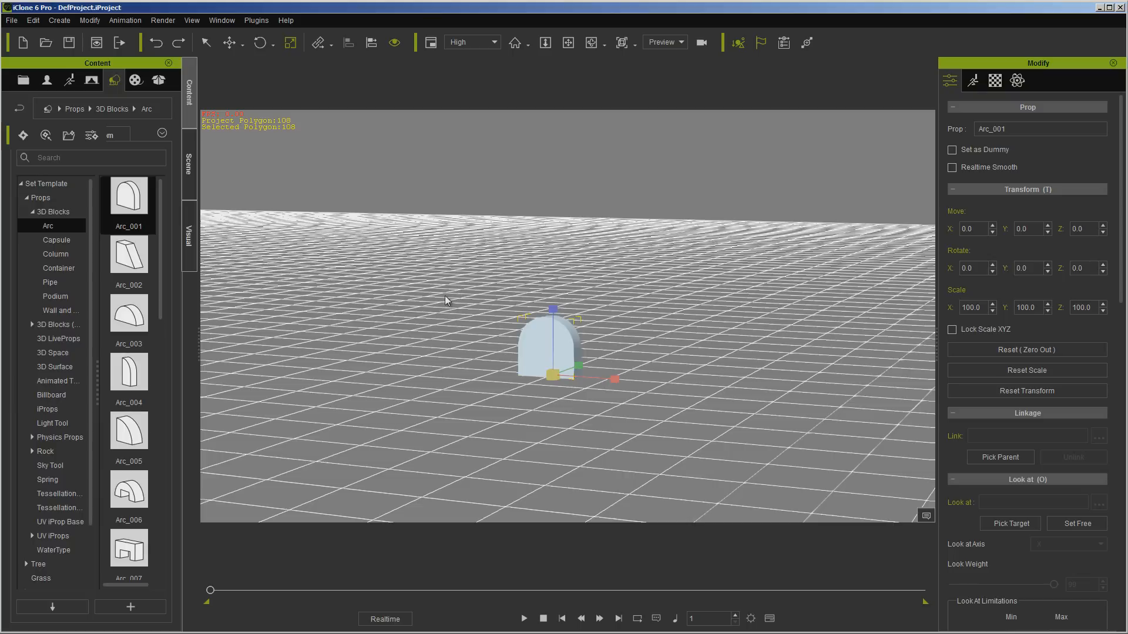
mouse_move(538, 62)
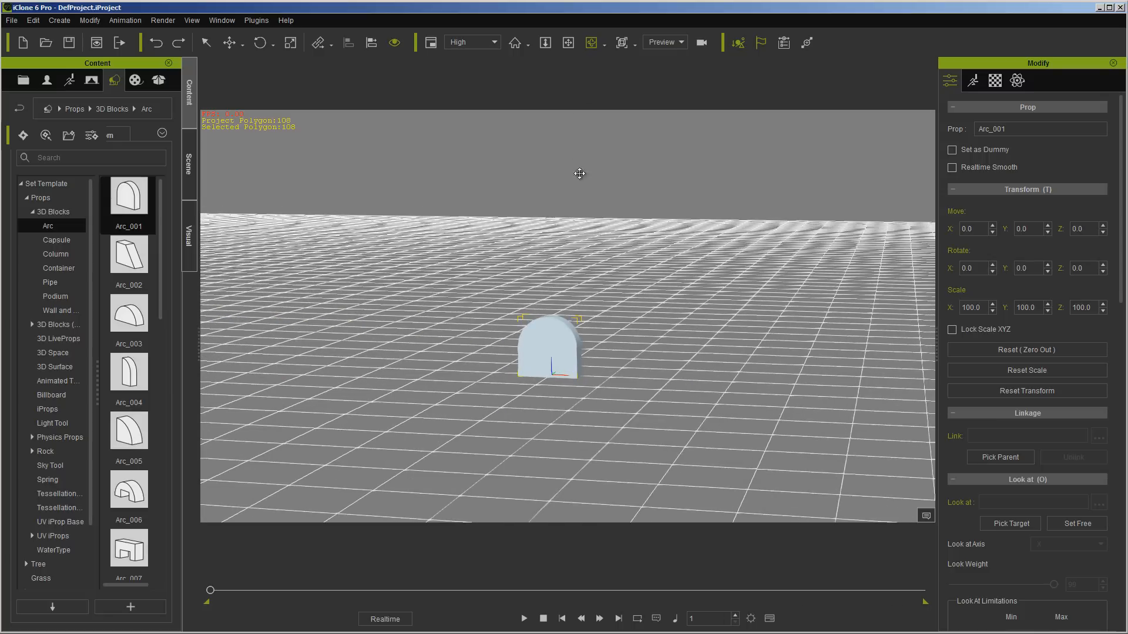
Step: Pan the camera with two viewport drags to reframe the arc
left_click_drag(580, 173, 612, 231)
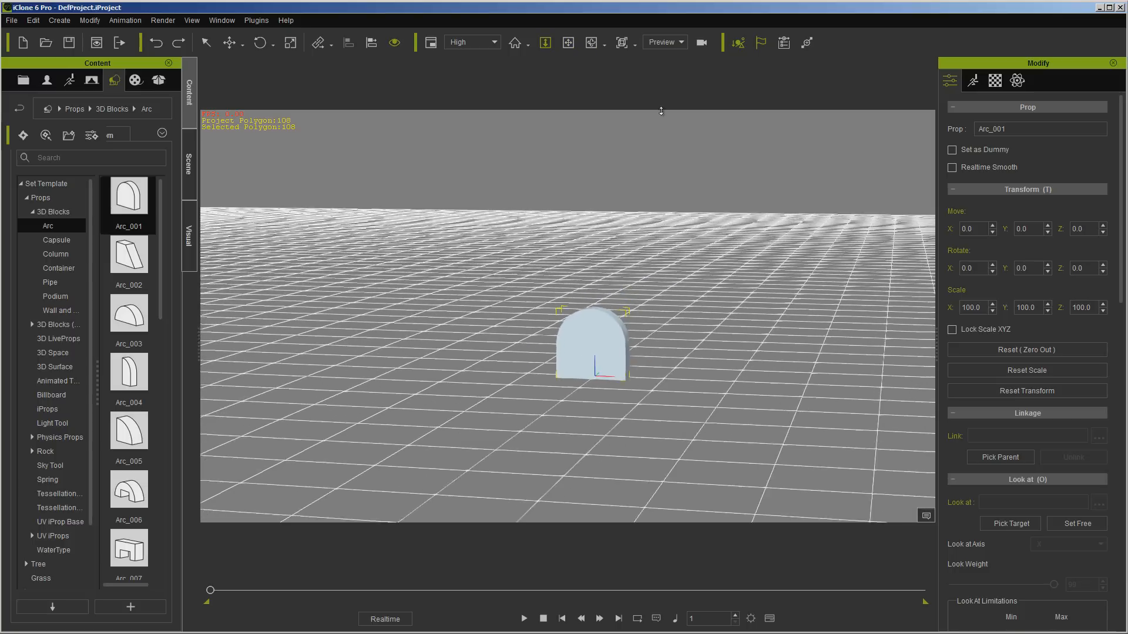
left_click_drag(660, 111, 637, 227)
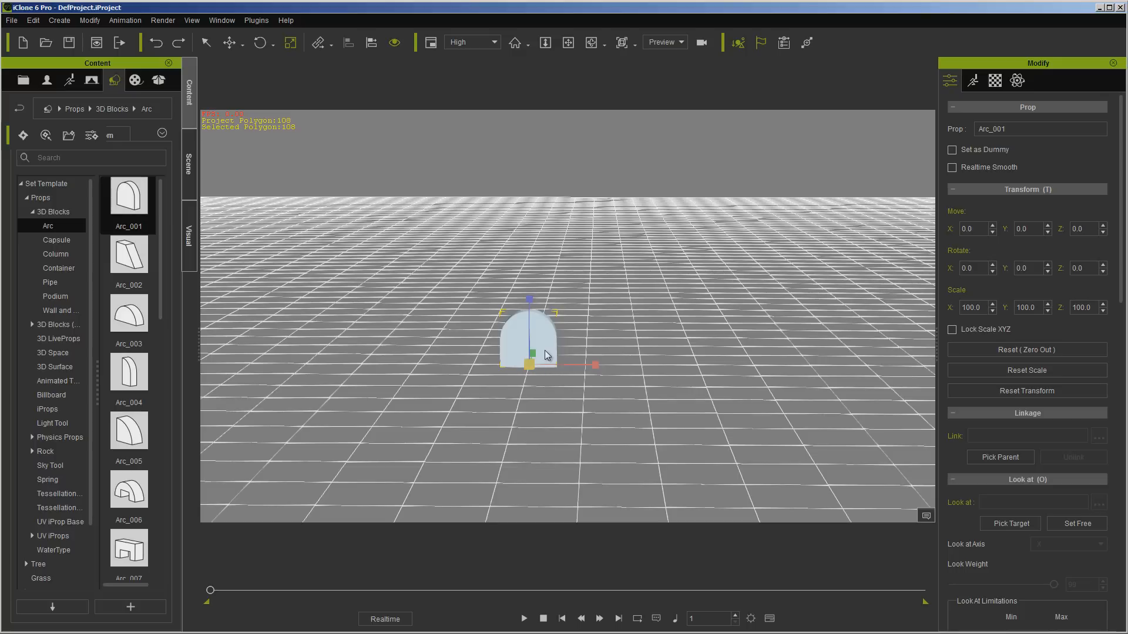
mouse_move(547, 358)
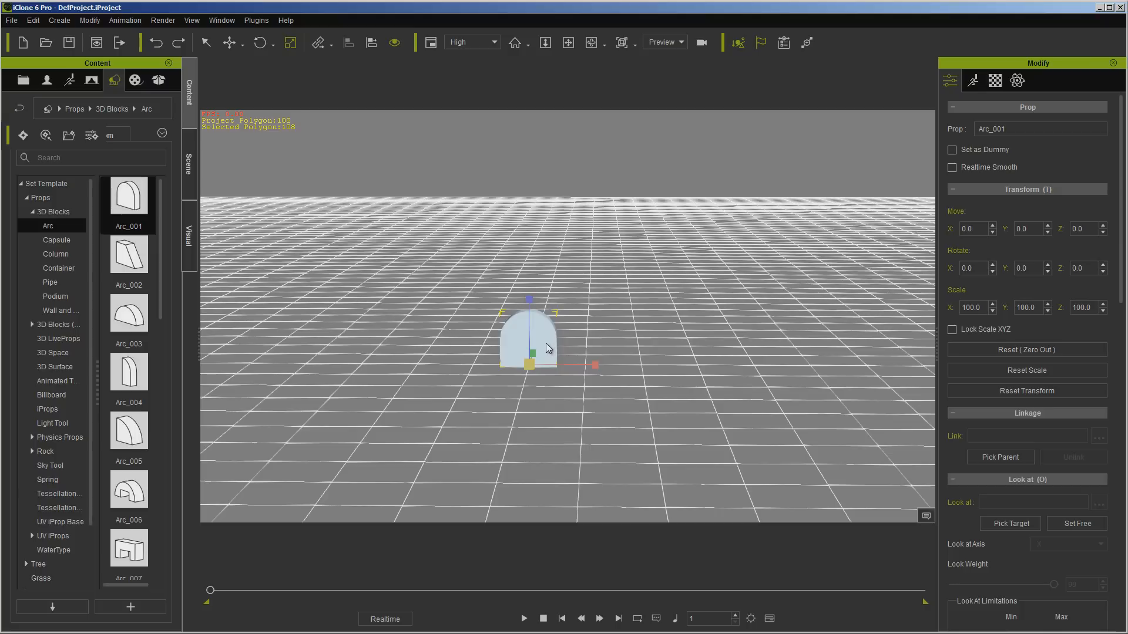
mouse_move(546, 342)
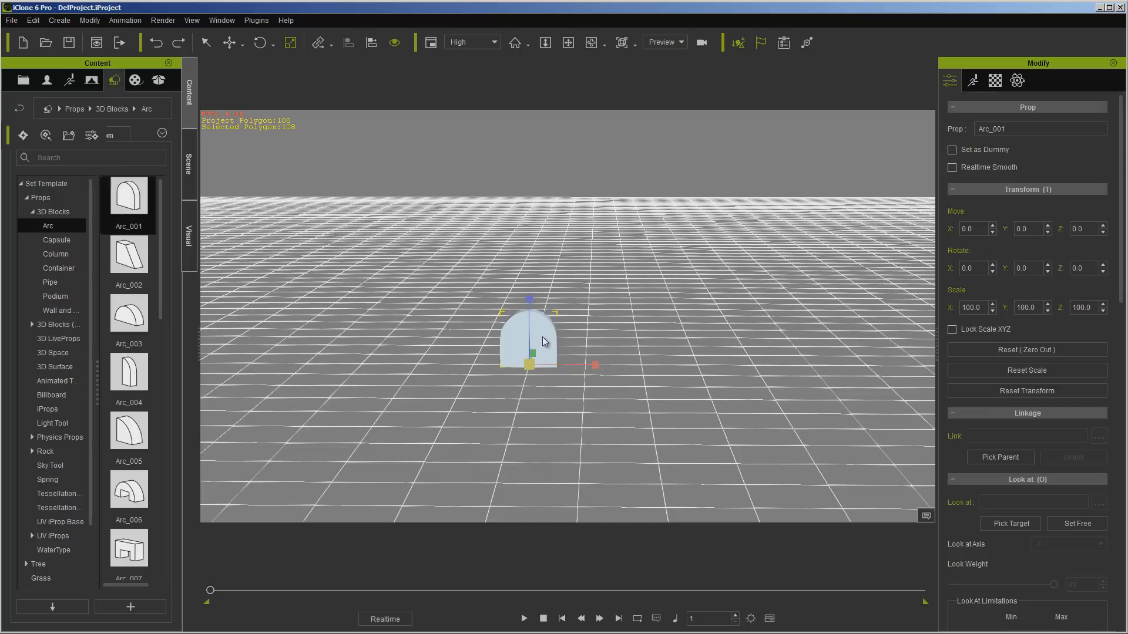
mouse_move(541, 342)
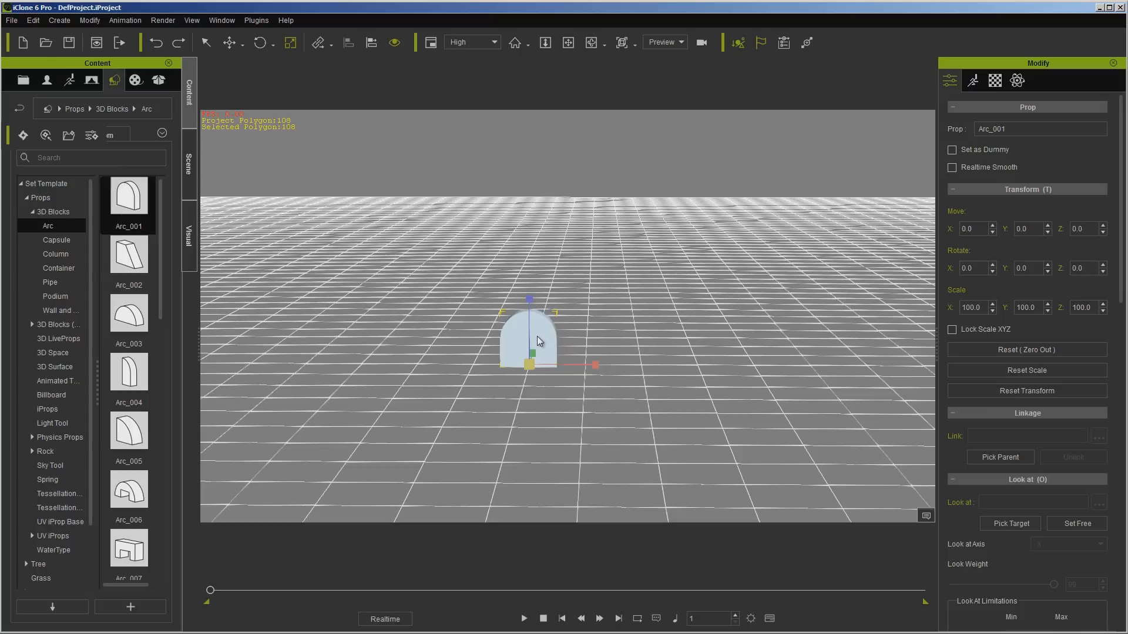